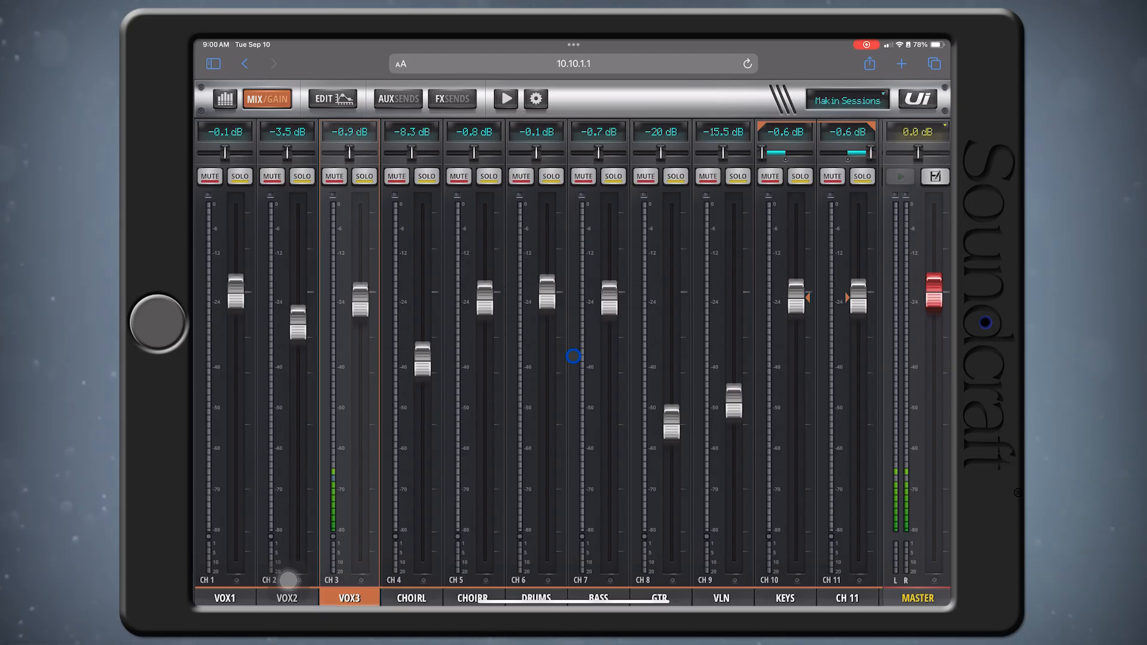
{"action": "mouse_move", "coordinate": [915, 599]}
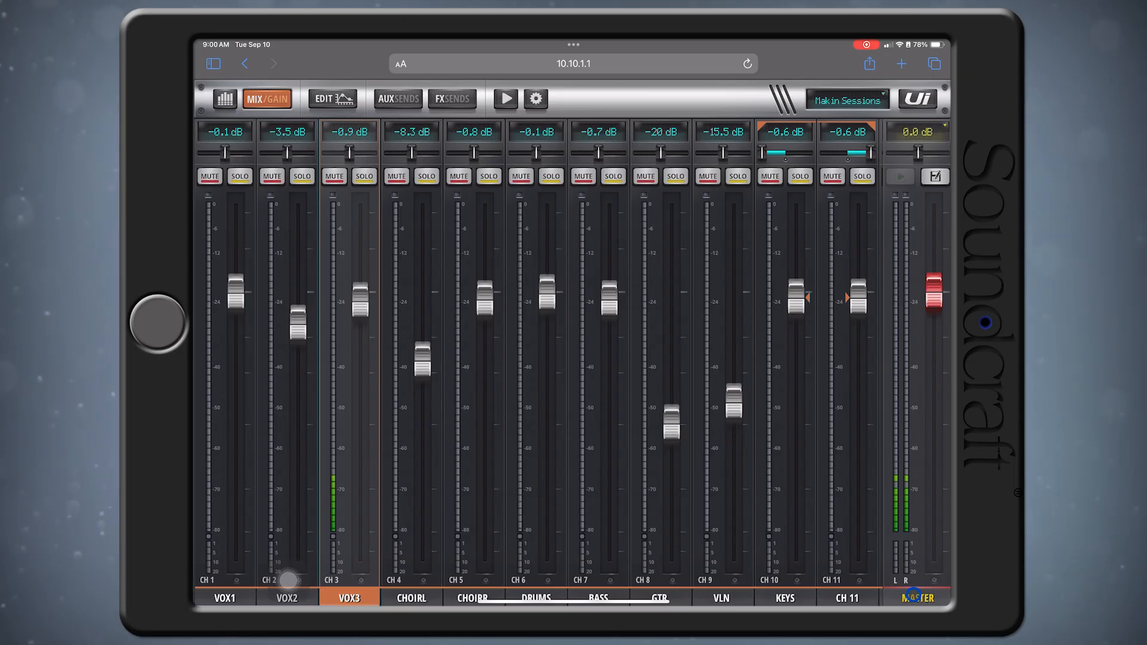
Step: Show the master bus graphic EQ with its AFS² setup listing the three fixed notch filters
{"action": "left_click", "coordinate": [332, 98]}
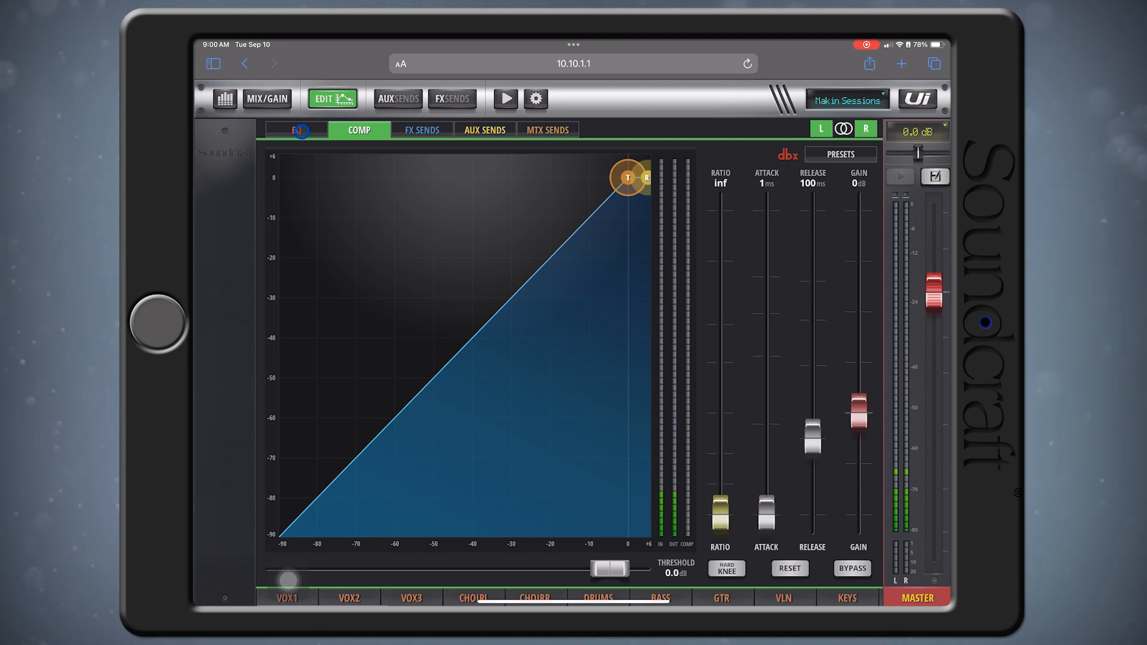
{"action": "left_click", "coordinate": [297, 129]}
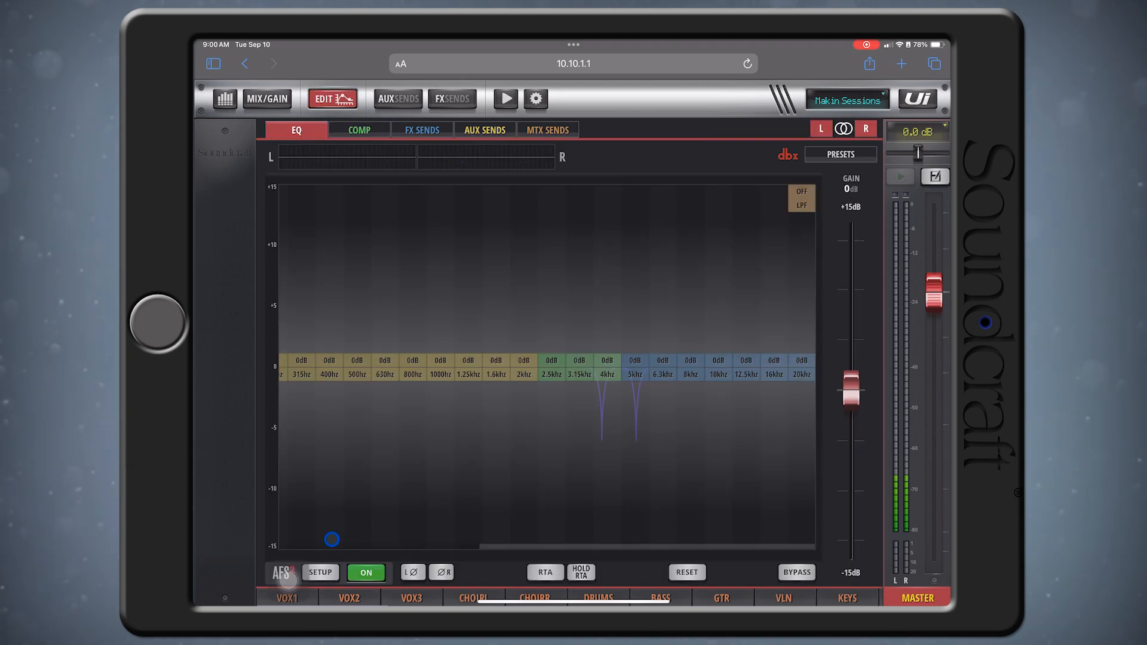
{"action": "left_click", "coordinate": [321, 573]}
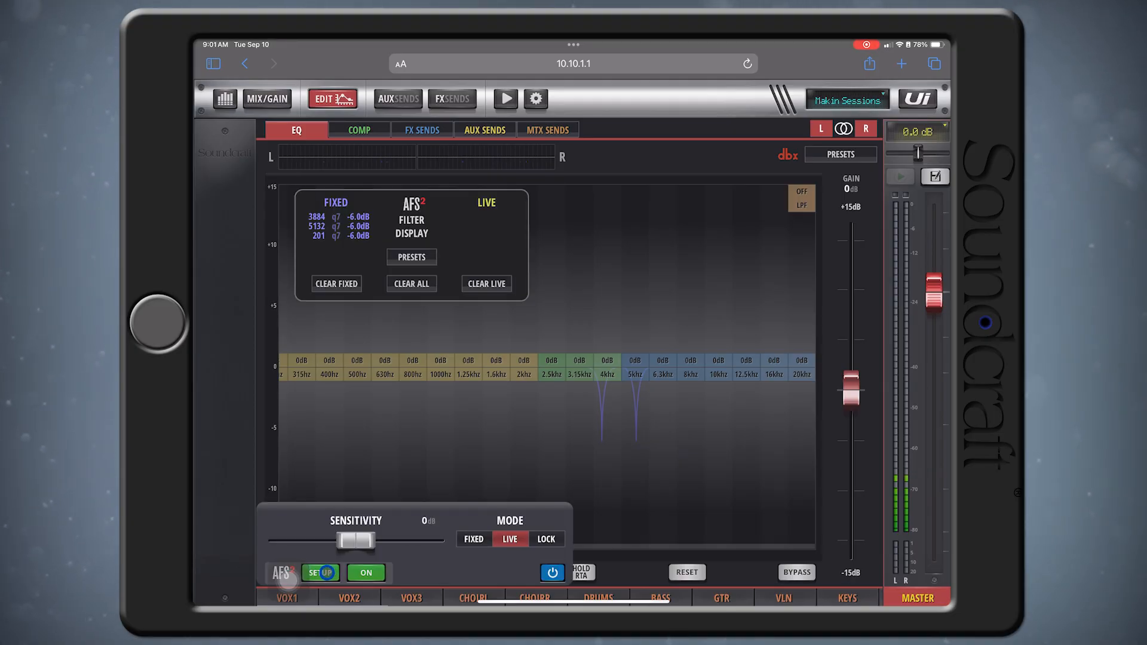
Step: Leave the AFS² setup and return to the main channel fader overview via MIX/GAIN
{"action": "left_click", "coordinate": [321, 573]}
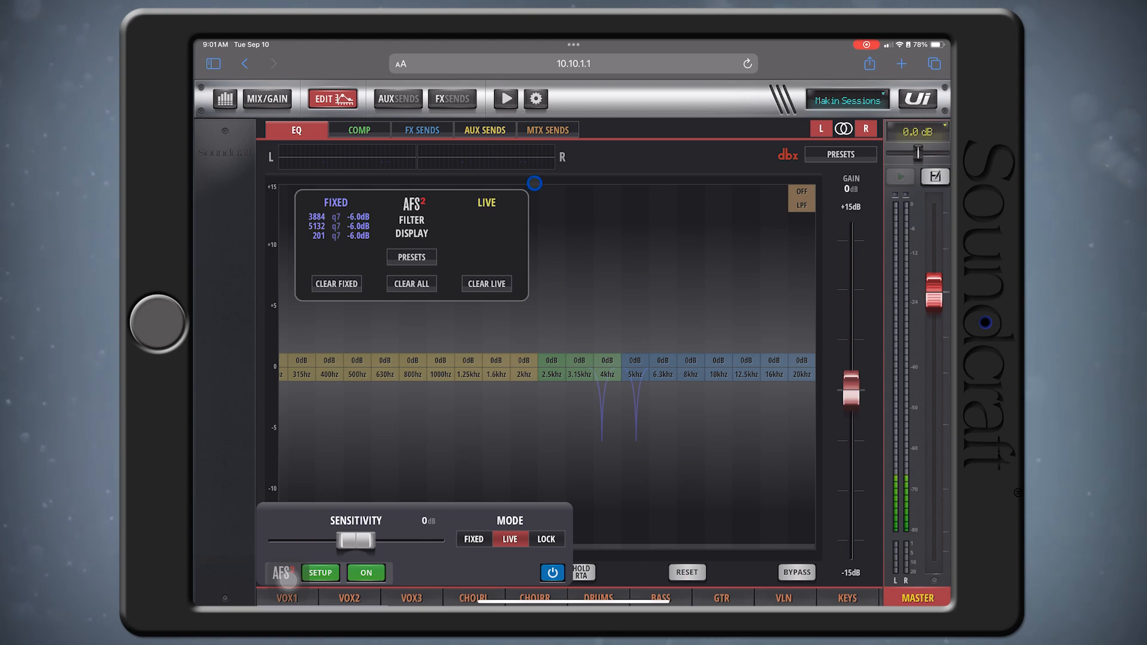
{"action": "left_click", "coordinate": [266, 98]}
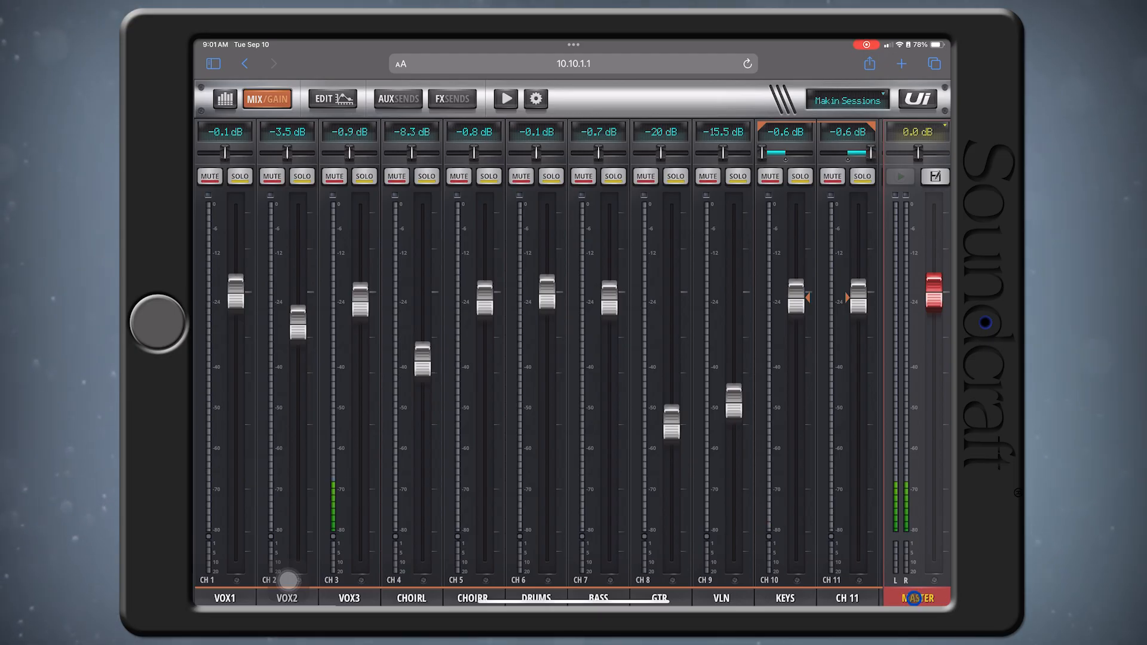
Step: Pull the master fader fully down to −∞ and show the master bus graphic EQ
{"action": "left_click", "coordinate": [332, 98]}
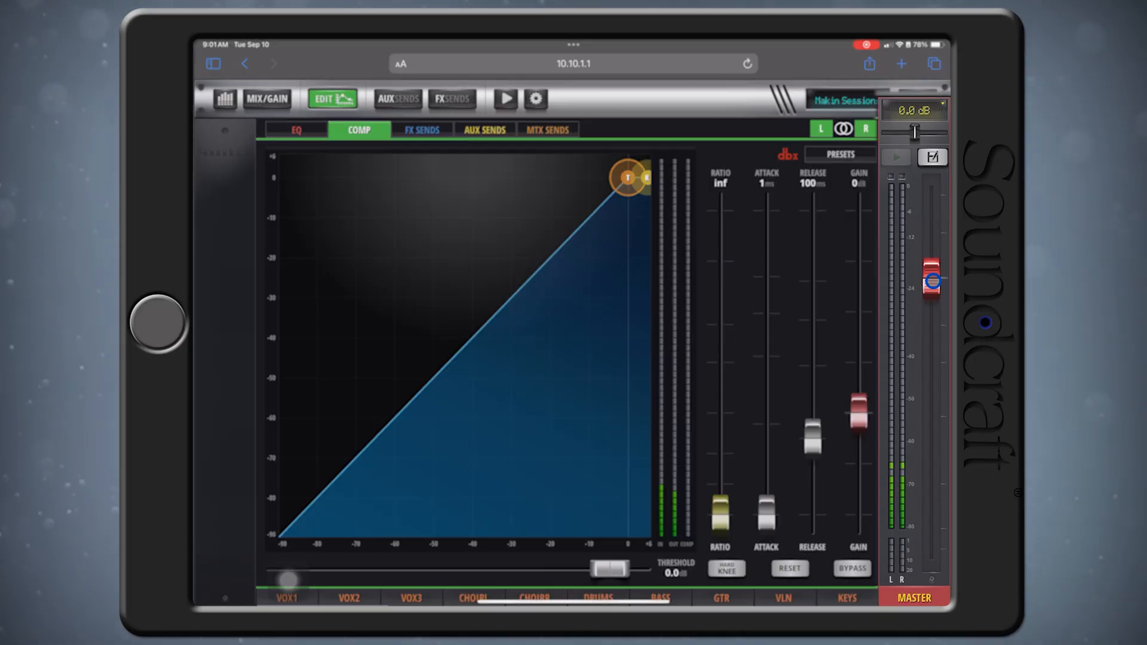
{"action": "left_click_drag", "start_coordinate": [930, 278], "coordinate": [925, 545]}
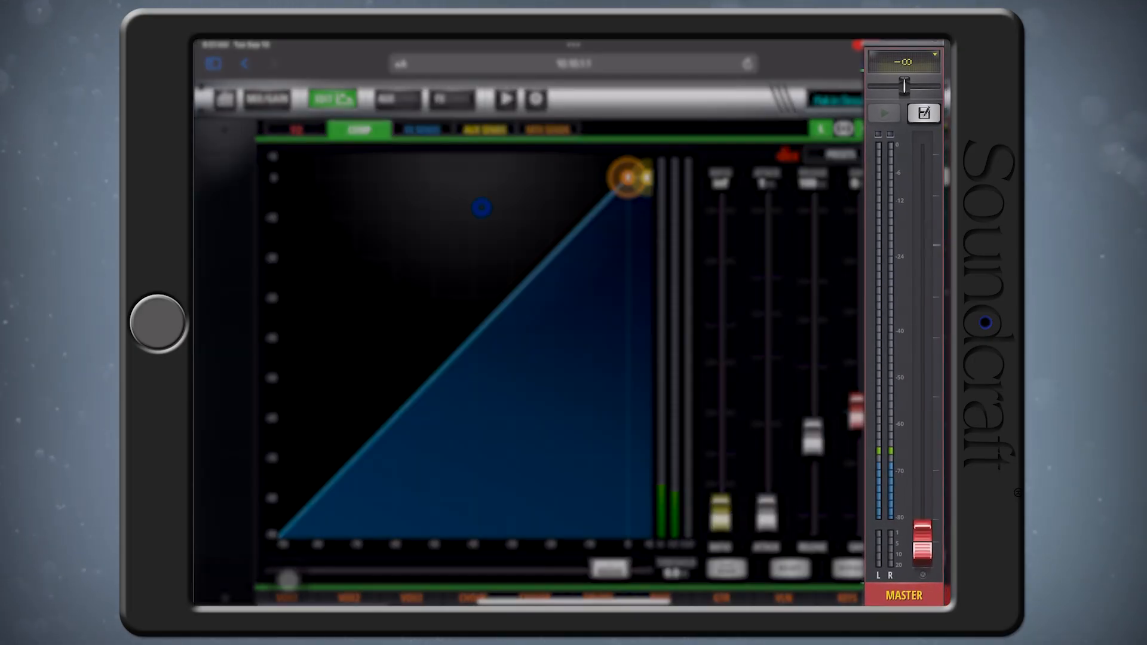
{"action": "left_click", "coordinate": [294, 129]}
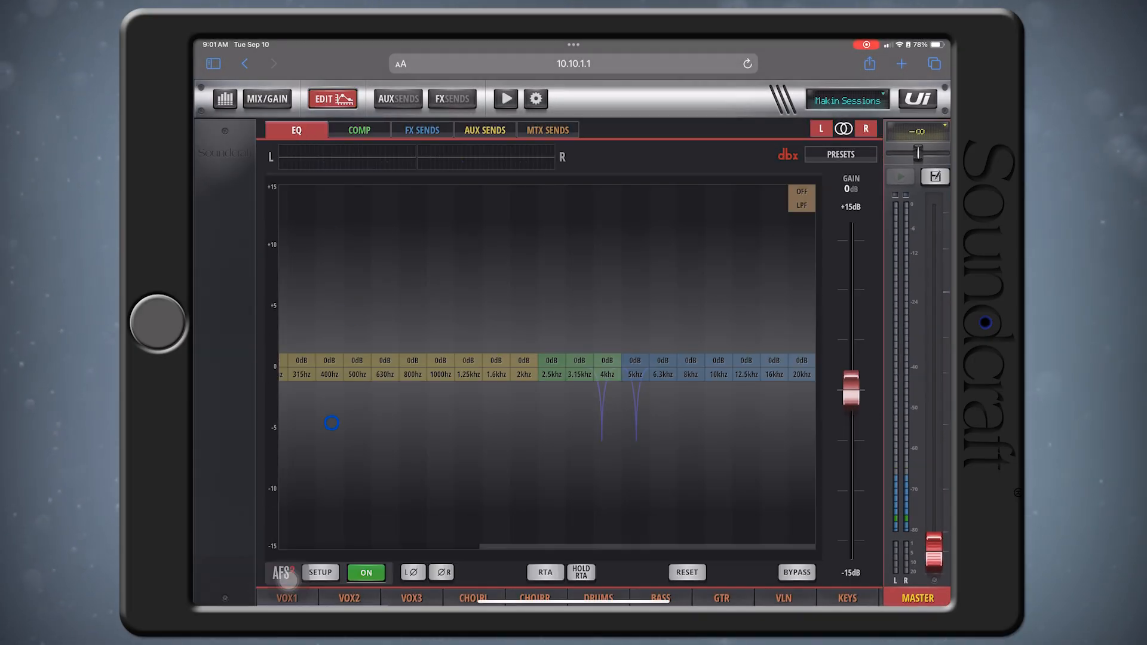
Step: Clear all AFS² feedback filters on the master bus, confirming, so the EQ curve is flat
{"action": "left_click", "coordinate": [321, 572]}
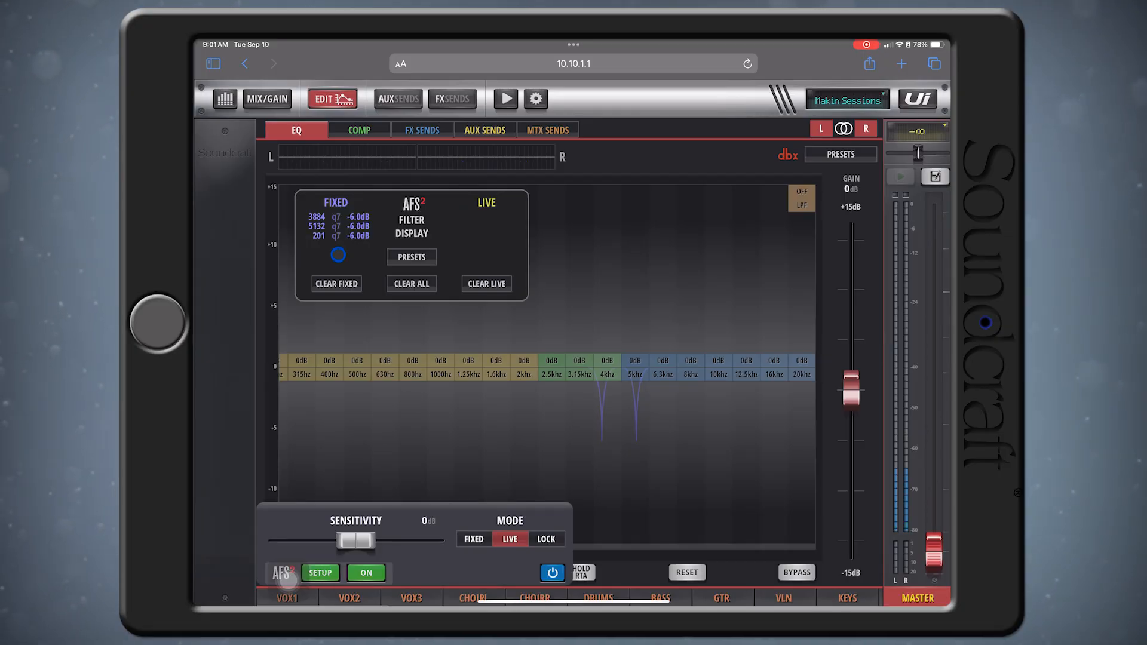
{"action": "left_click", "coordinate": [411, 285]}
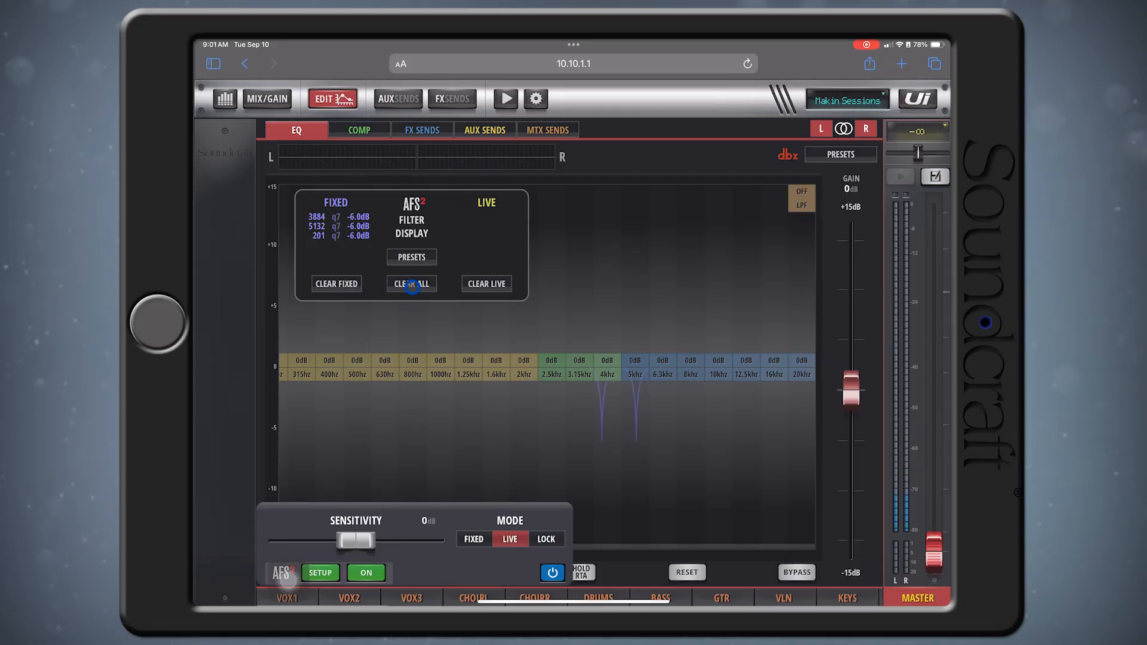
{"action": "left_click", "coordinate": [411, 284]}
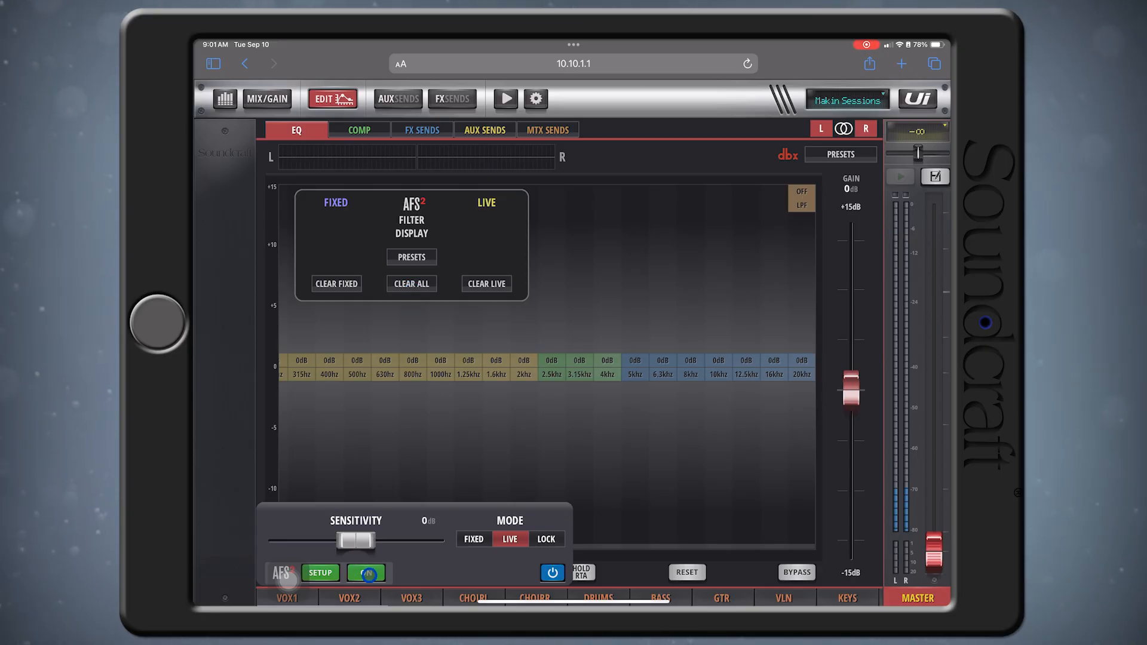
{"action": "left_click", "coordinate": [473, 539]}
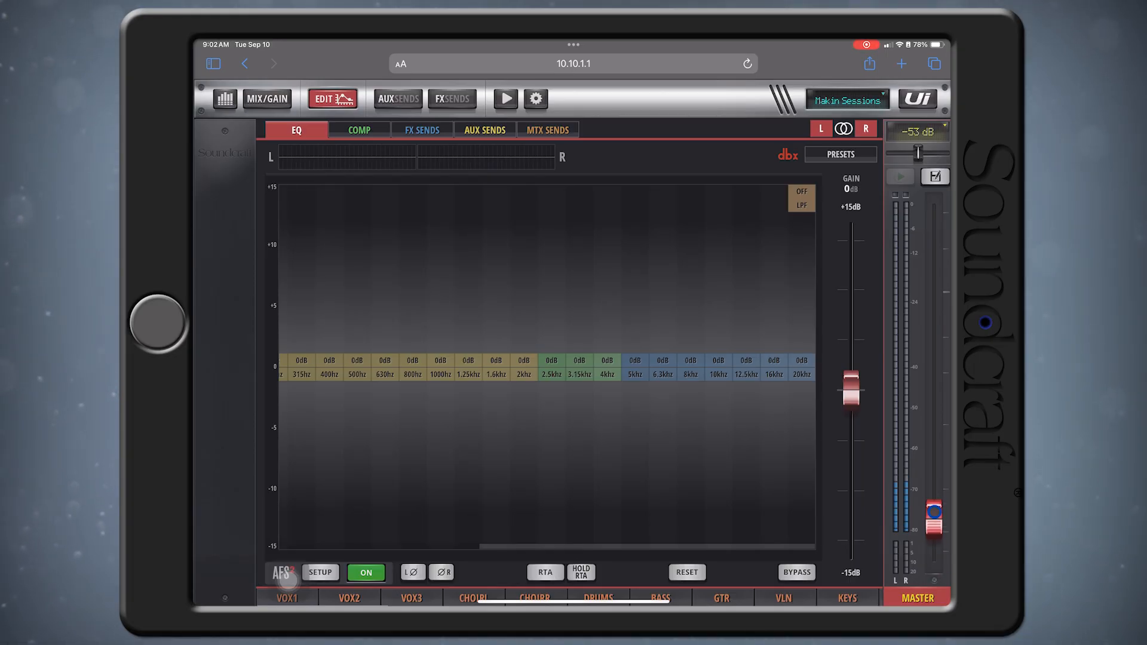
Step: Raise the master fader to about 0 dB to ring out feedback, catching two notches near 4–5 kHz
{"action": "left_click_drag", "start_coordinate": [934, 512], "coordinate": [934, 307]}
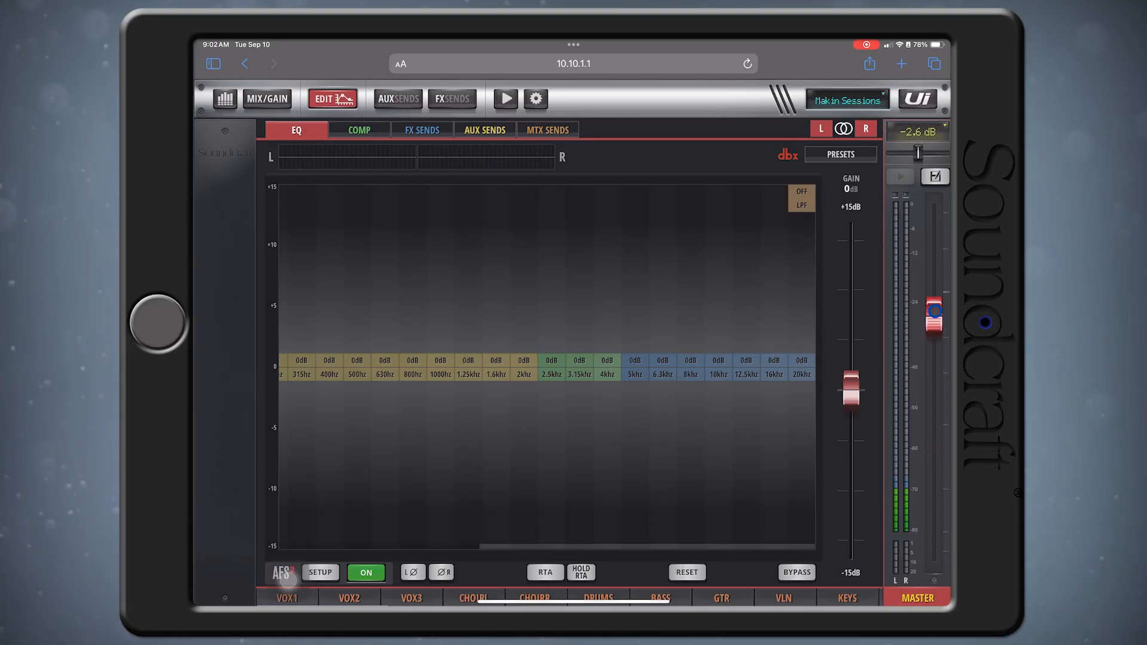
{"action": "left_click_drag", "start_coordinate": [933, 308], "coordinate": [933, 285]}
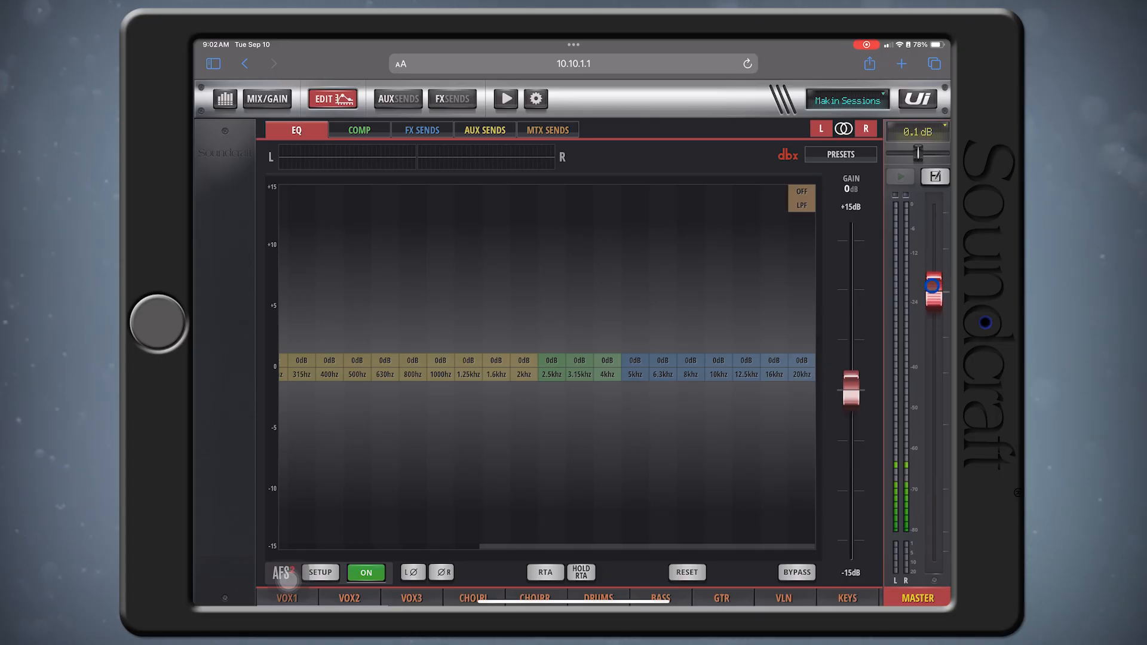
{"action": "left_click_drag", "start_coordinate": [931, 292], "coordinate": [932, 281]}
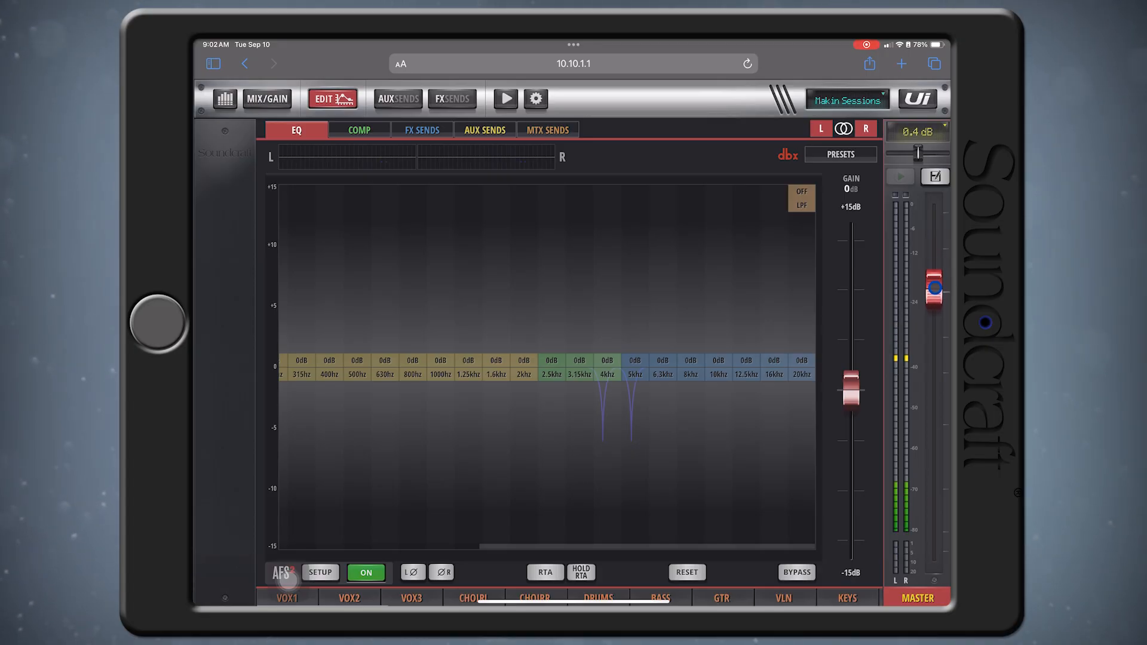
{"action": "left_click_drag", "start_coordinate": [934, 287], "coordinate": [934, 293]}
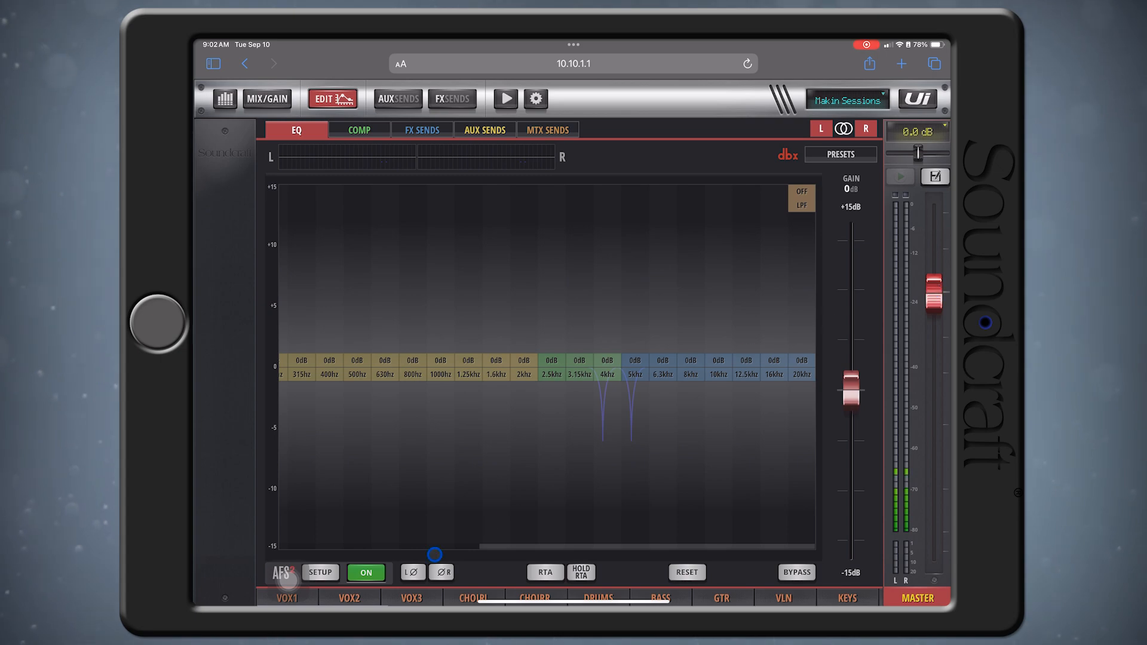
Step: Keep fixed filters 3912 and 4934, dismiss the measurement notice, and set AFS² mode to Live
{"action": "left_click", "coordinate": [321, 573]}
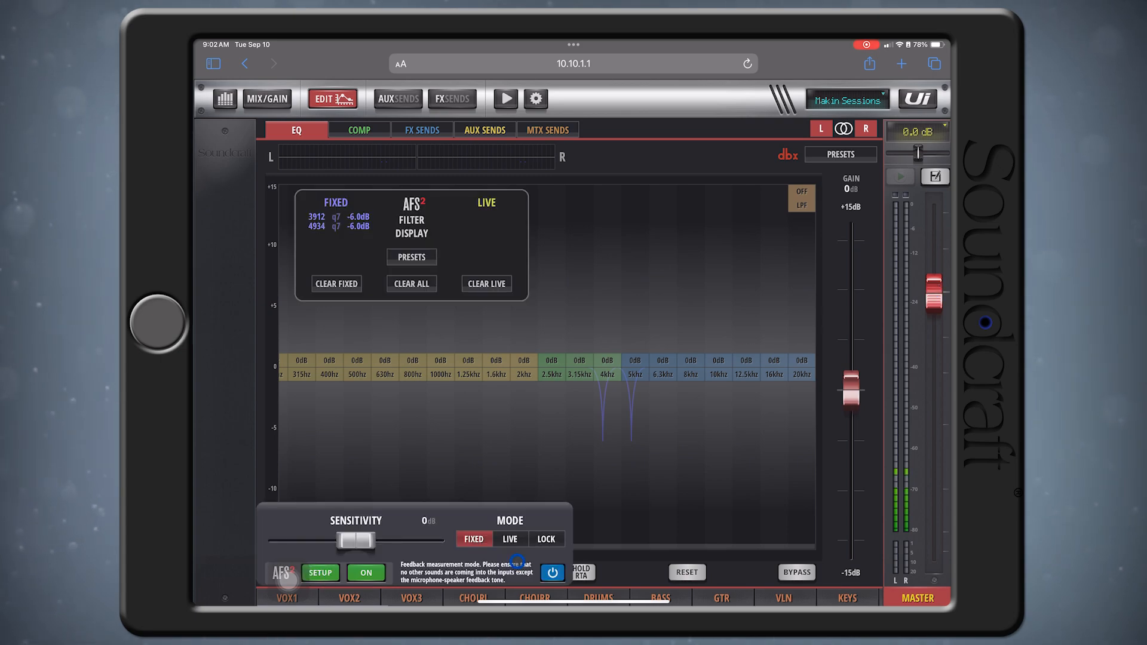
{"action": "left_click", "coordinate": [510, 538]}
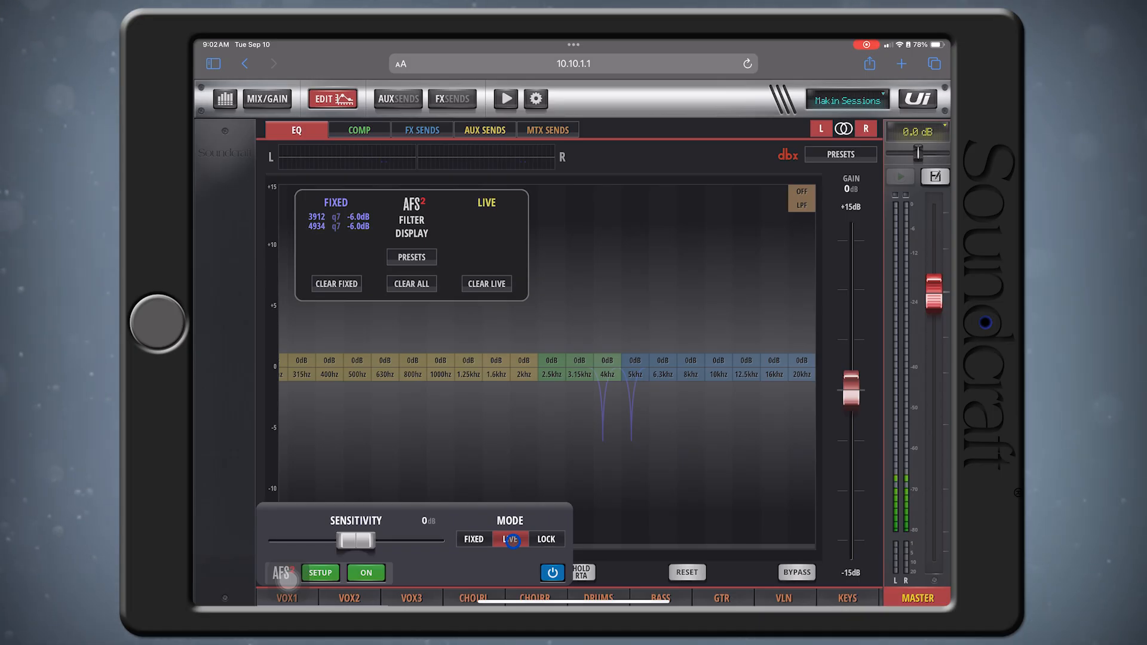
{"action": "left_click", "coordinate": [509, 538]}
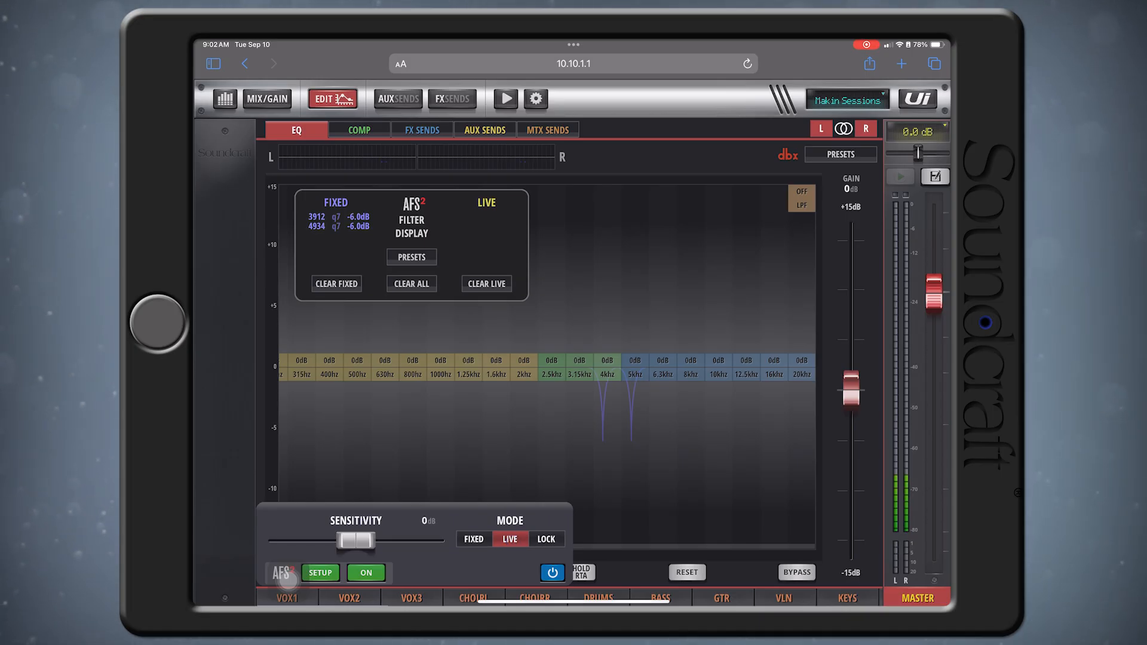